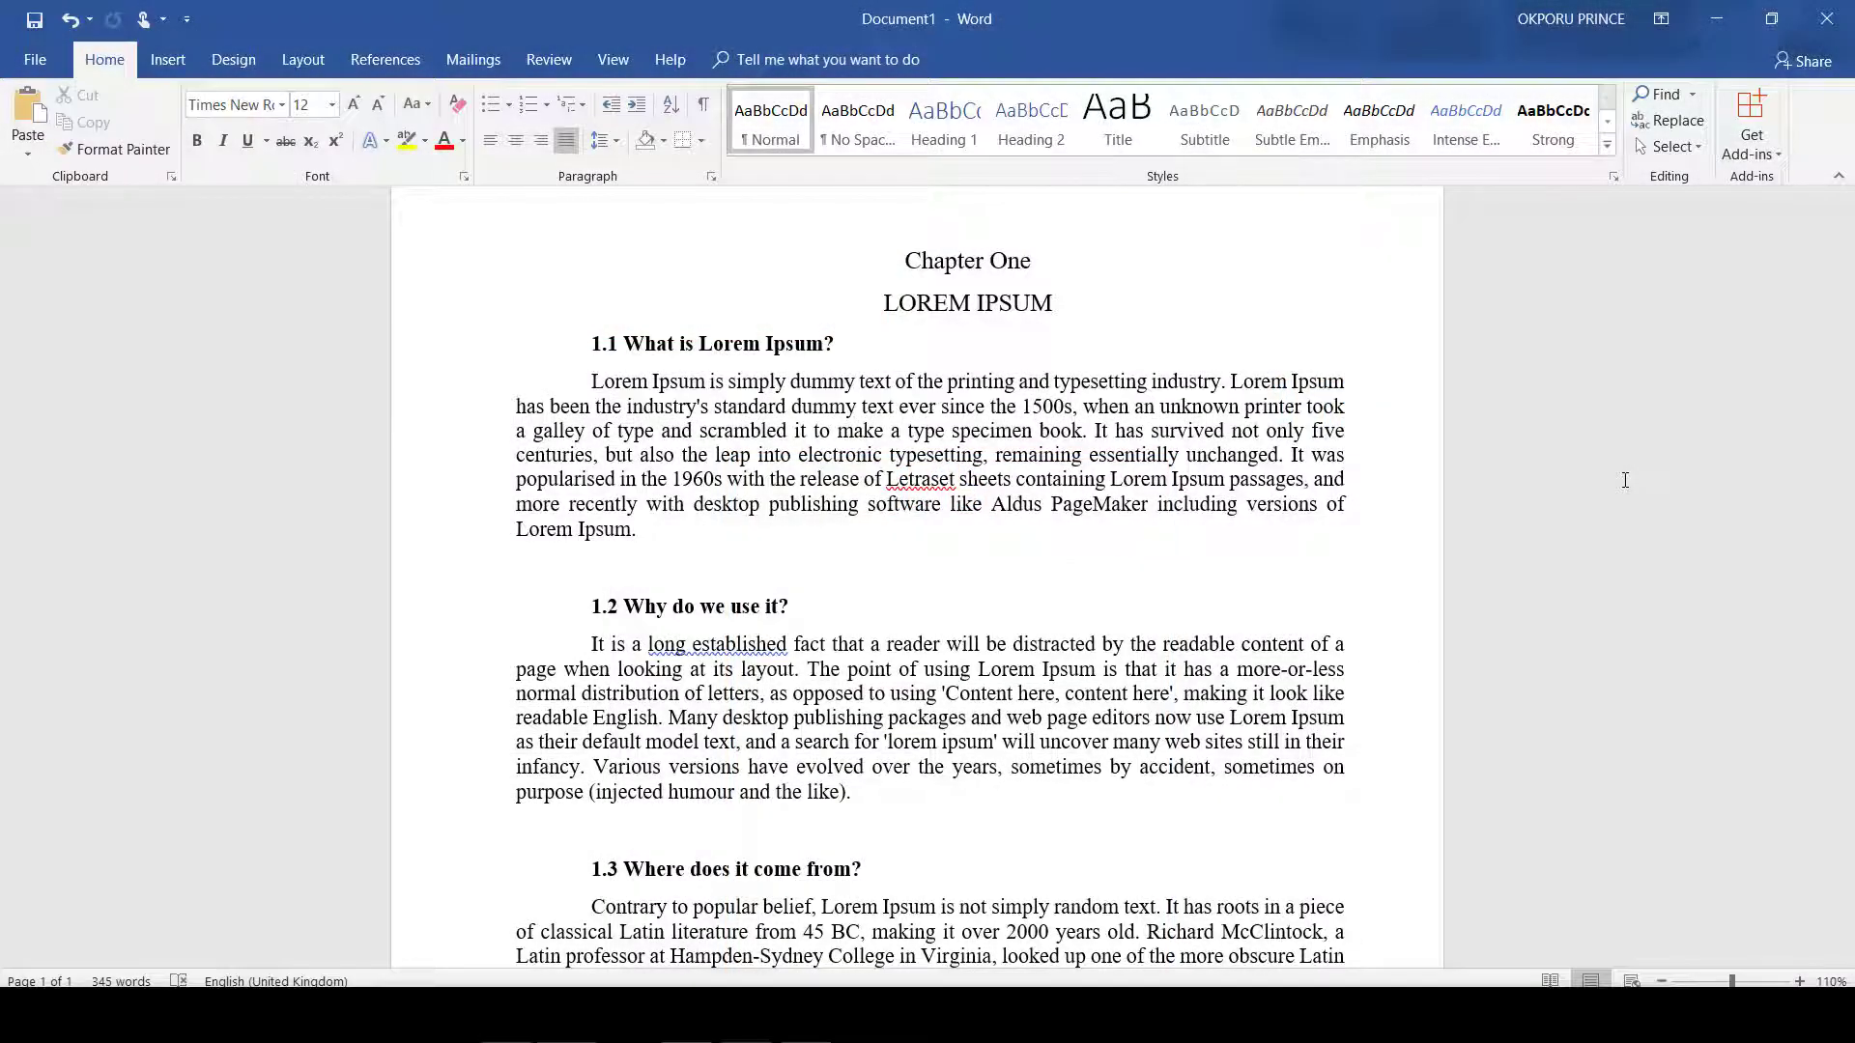
mouse_move(917, 579)
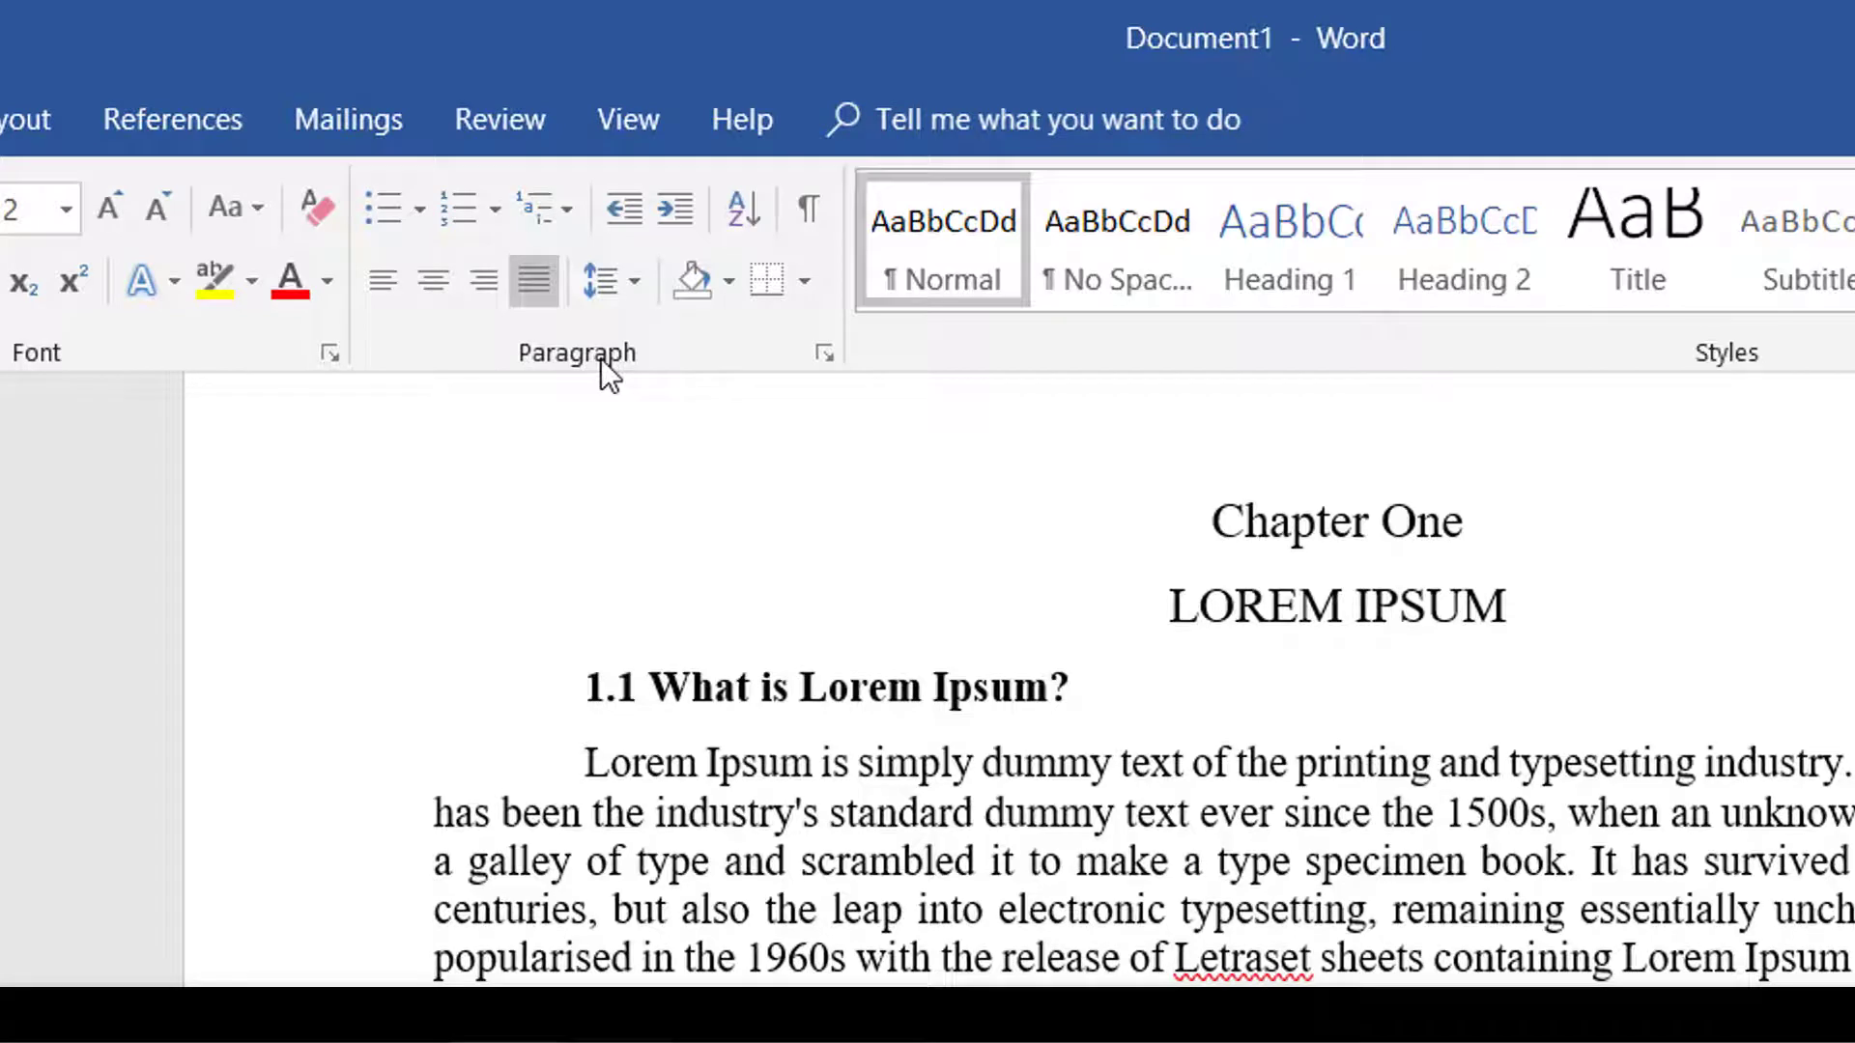
mouse_move(600, 280)
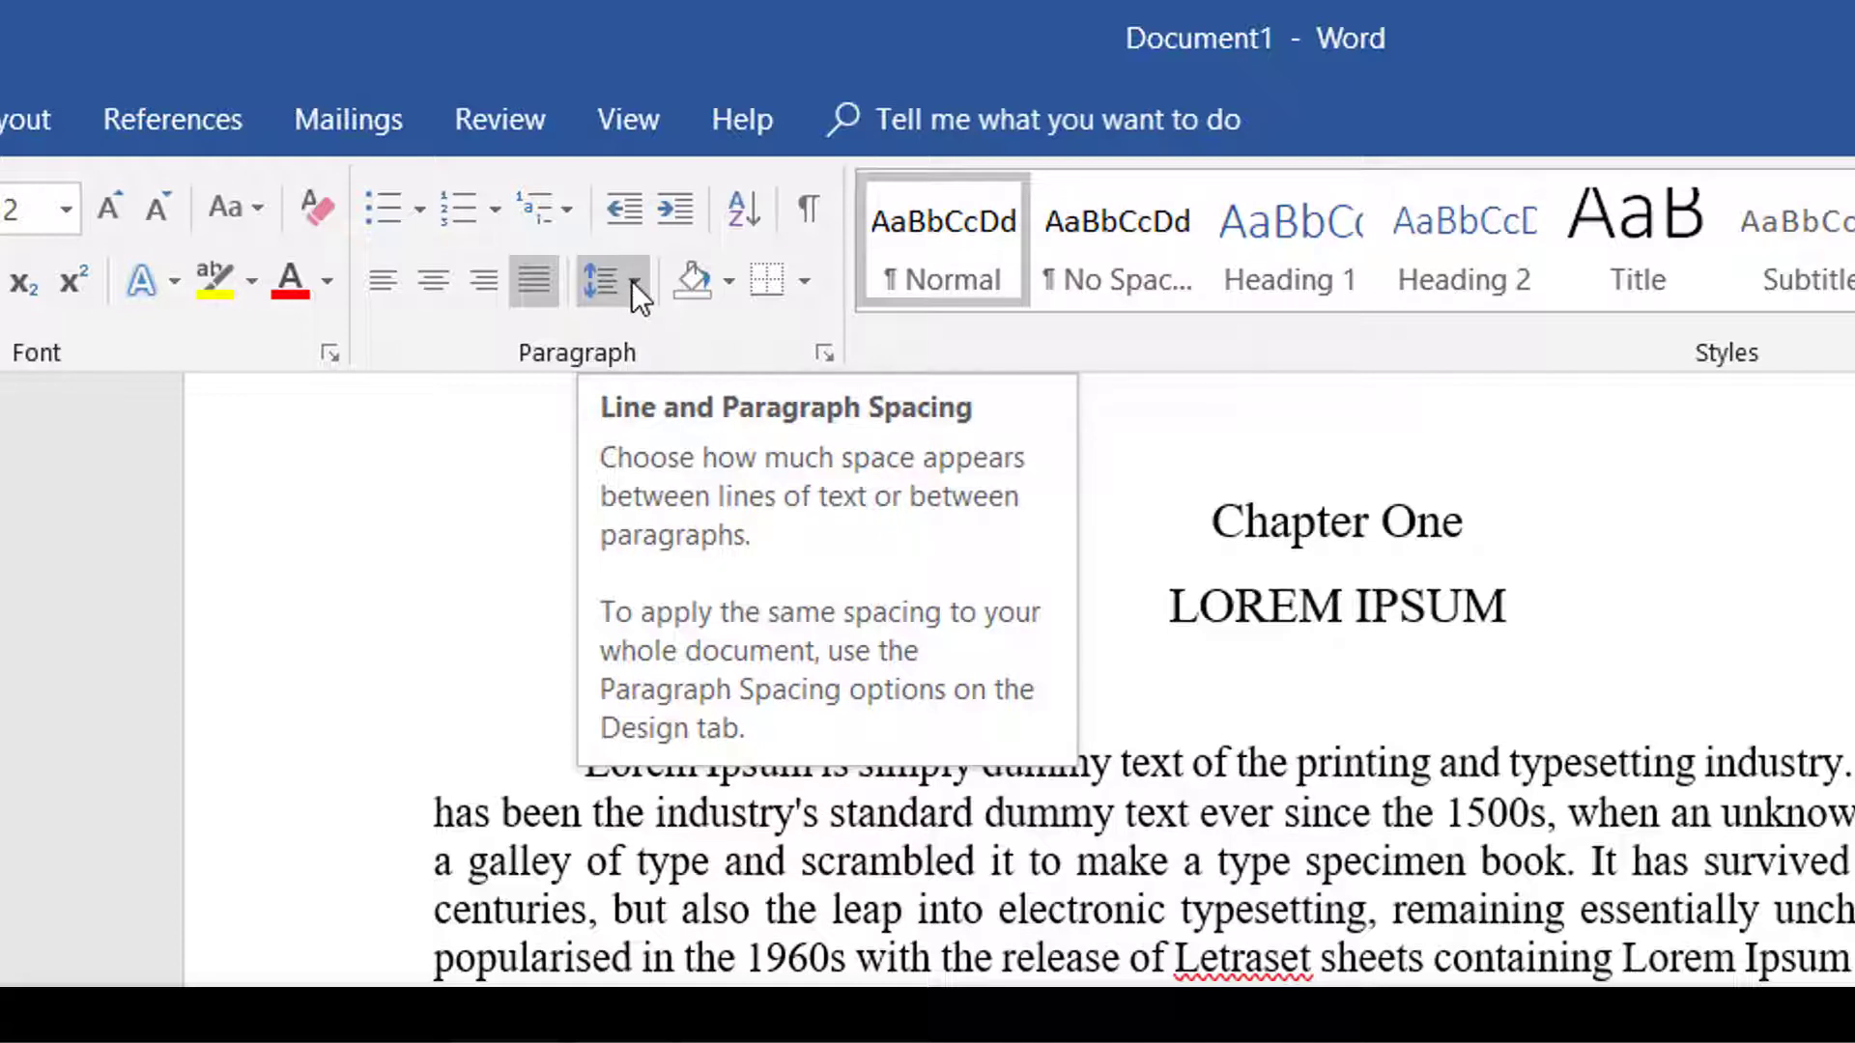
Step: Select the entire Lorem Ipsum chapter and list the line spacing values for it
click(612, 280)
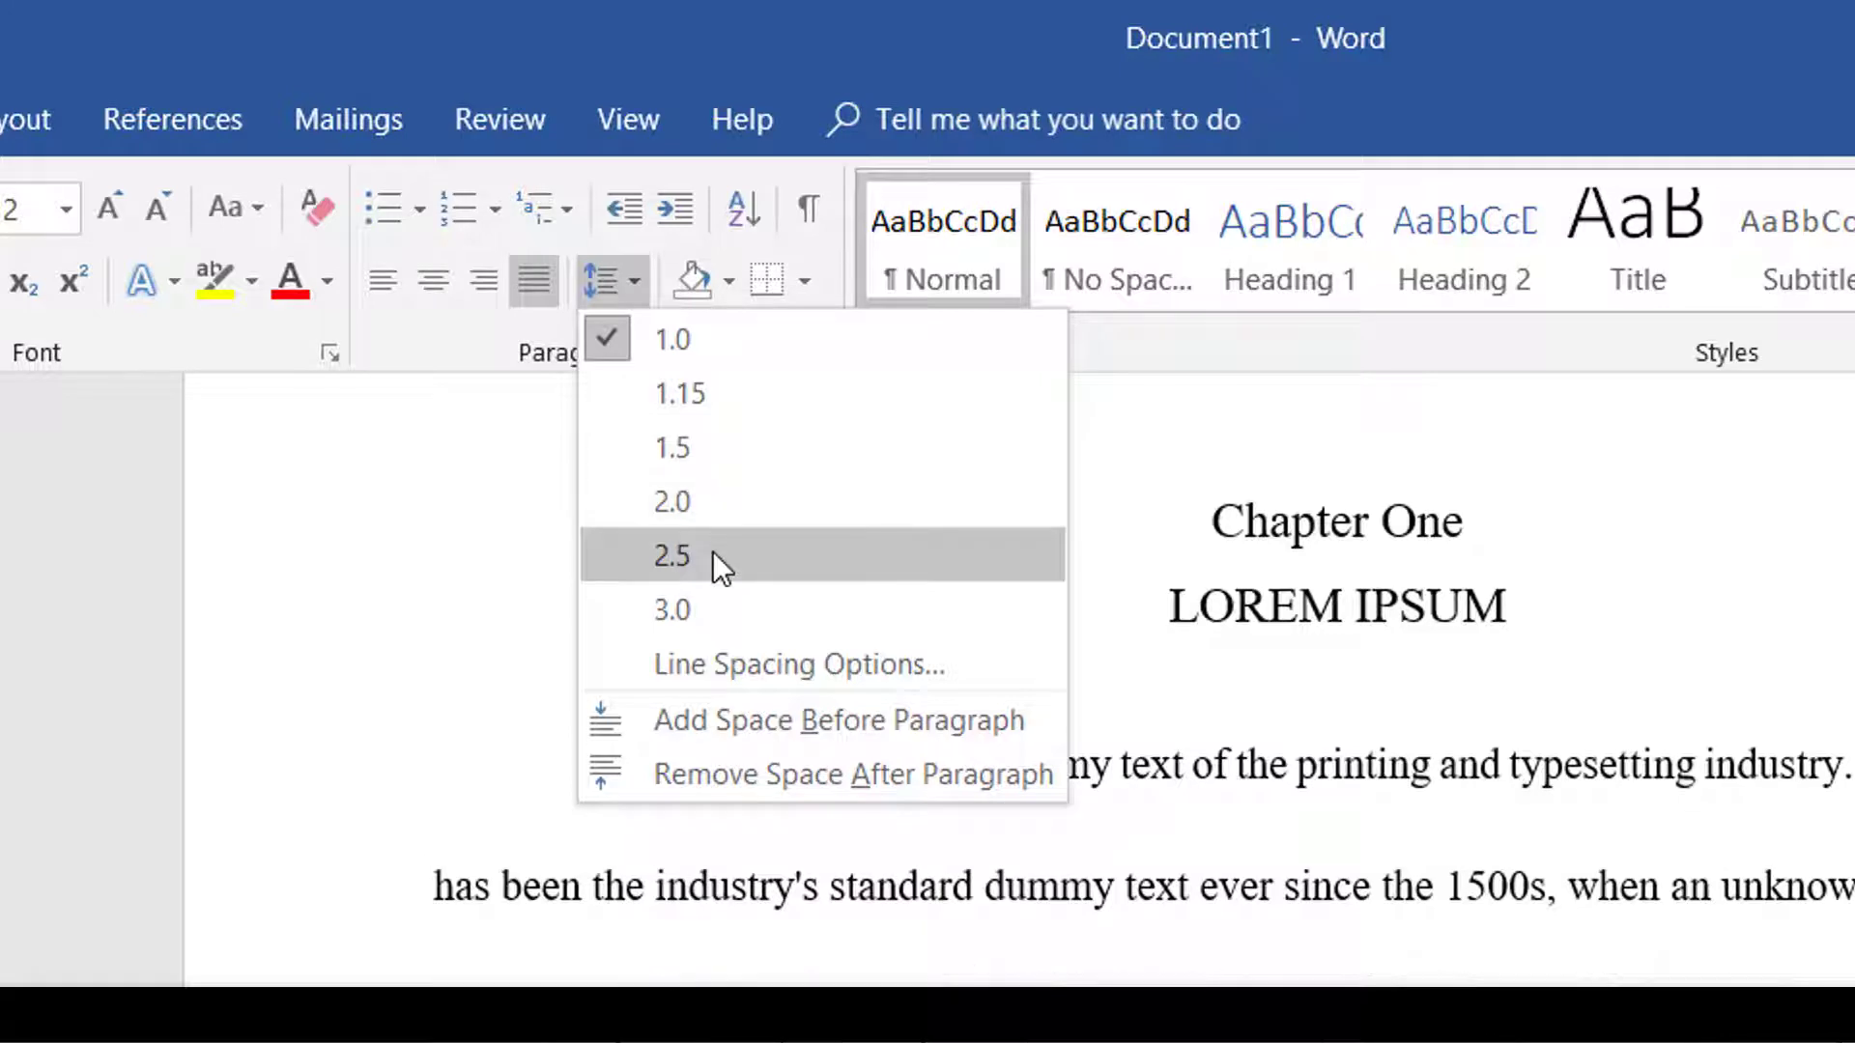
mouse_move(726, 623)
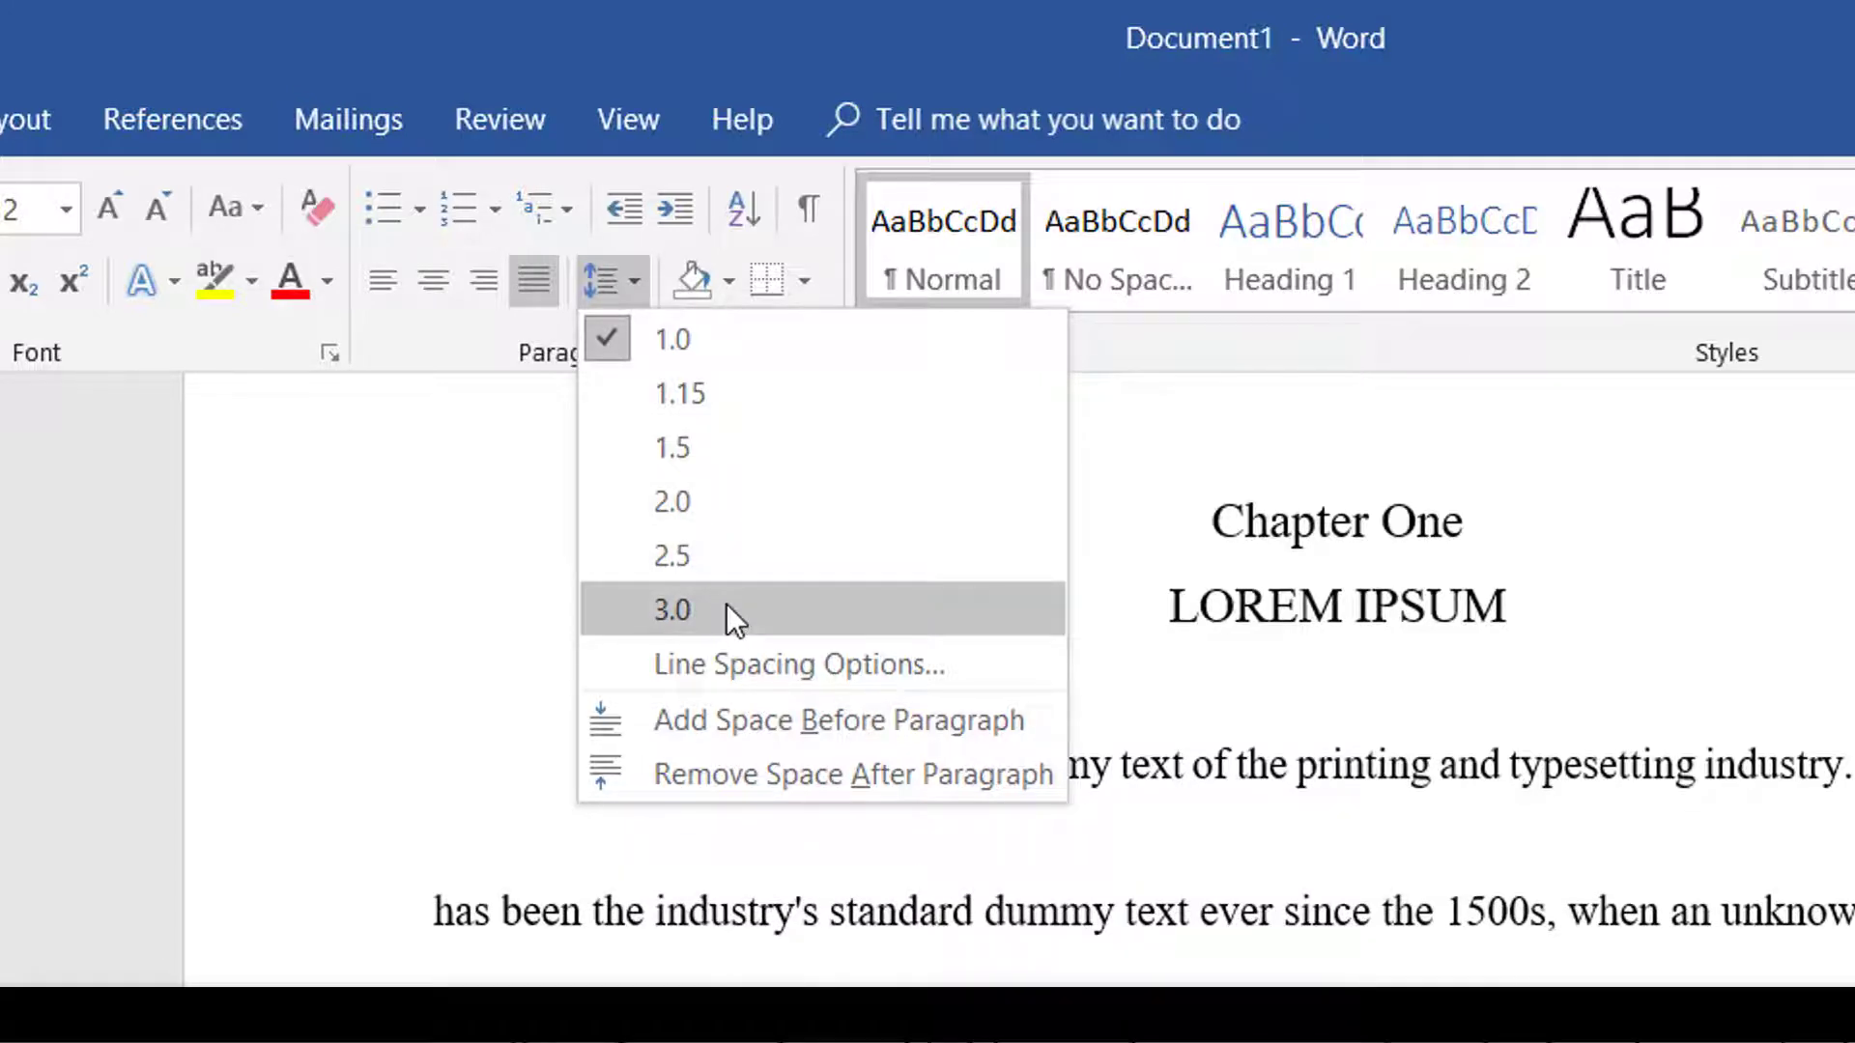
mouse_move(769, 556)
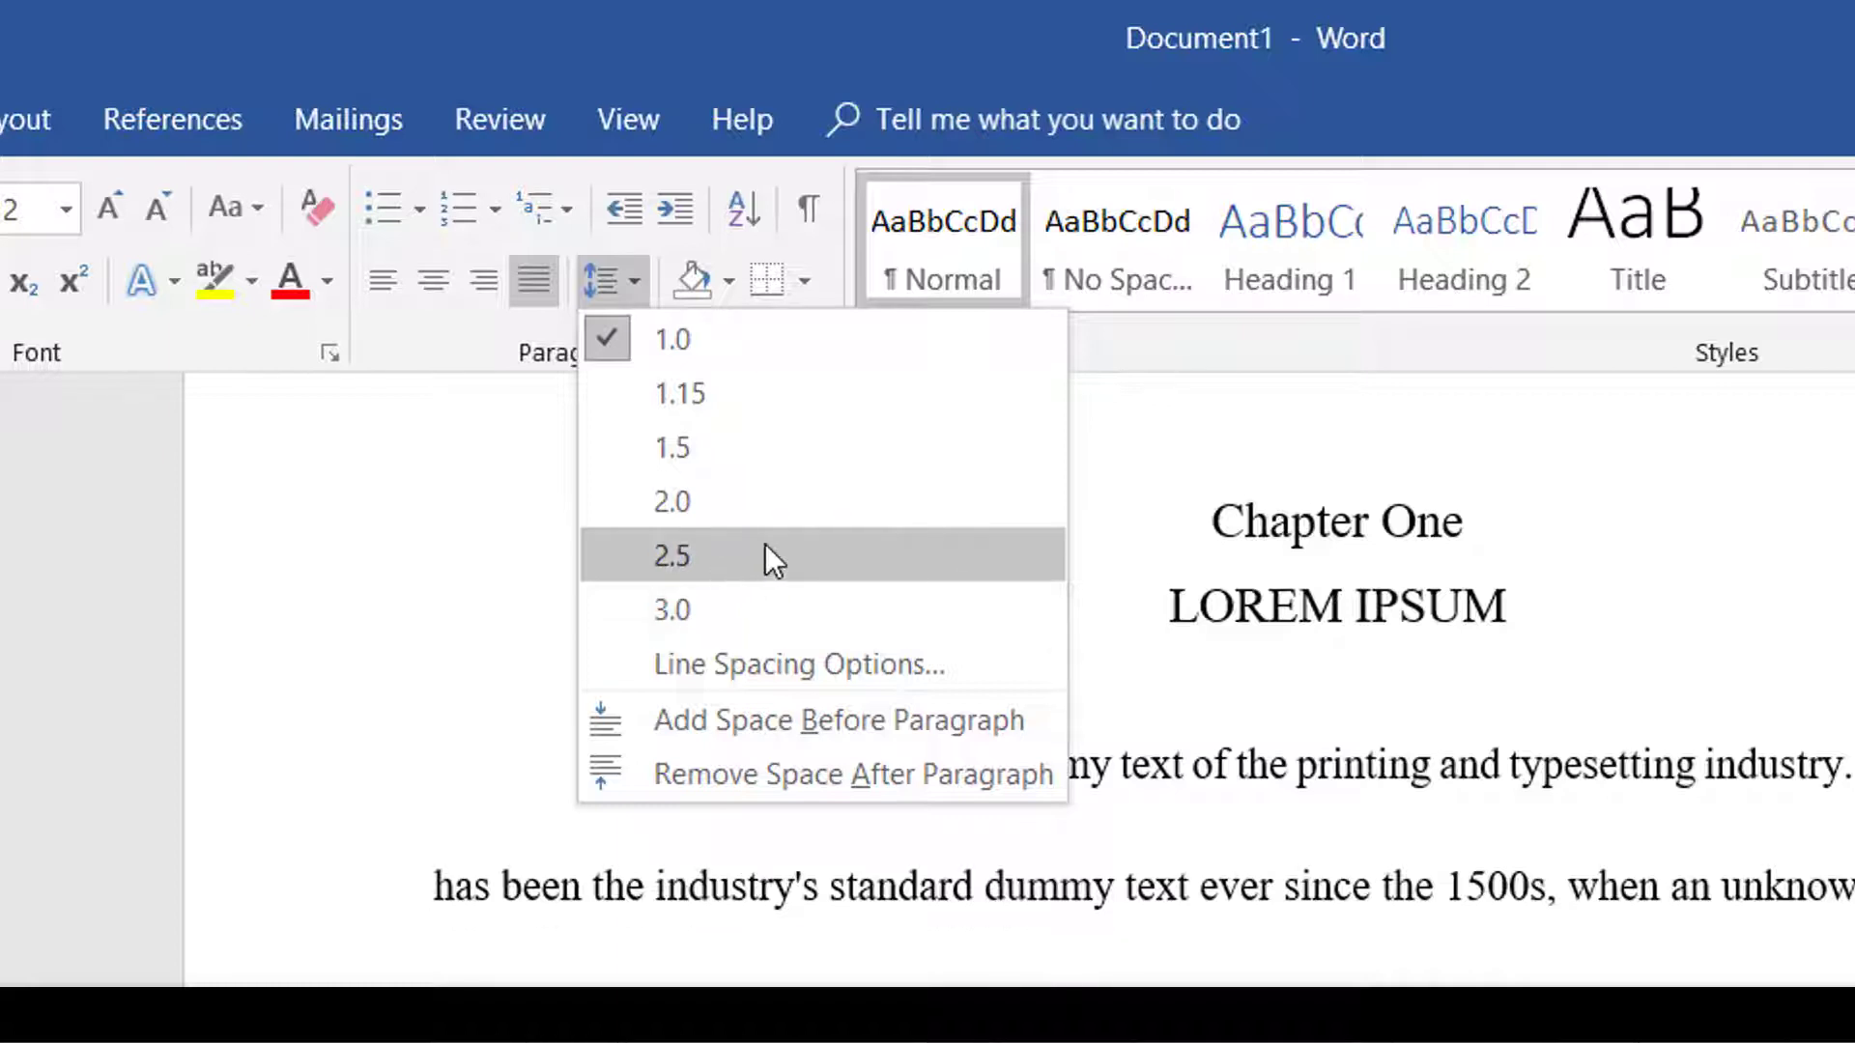
mouse_move(786, 562)
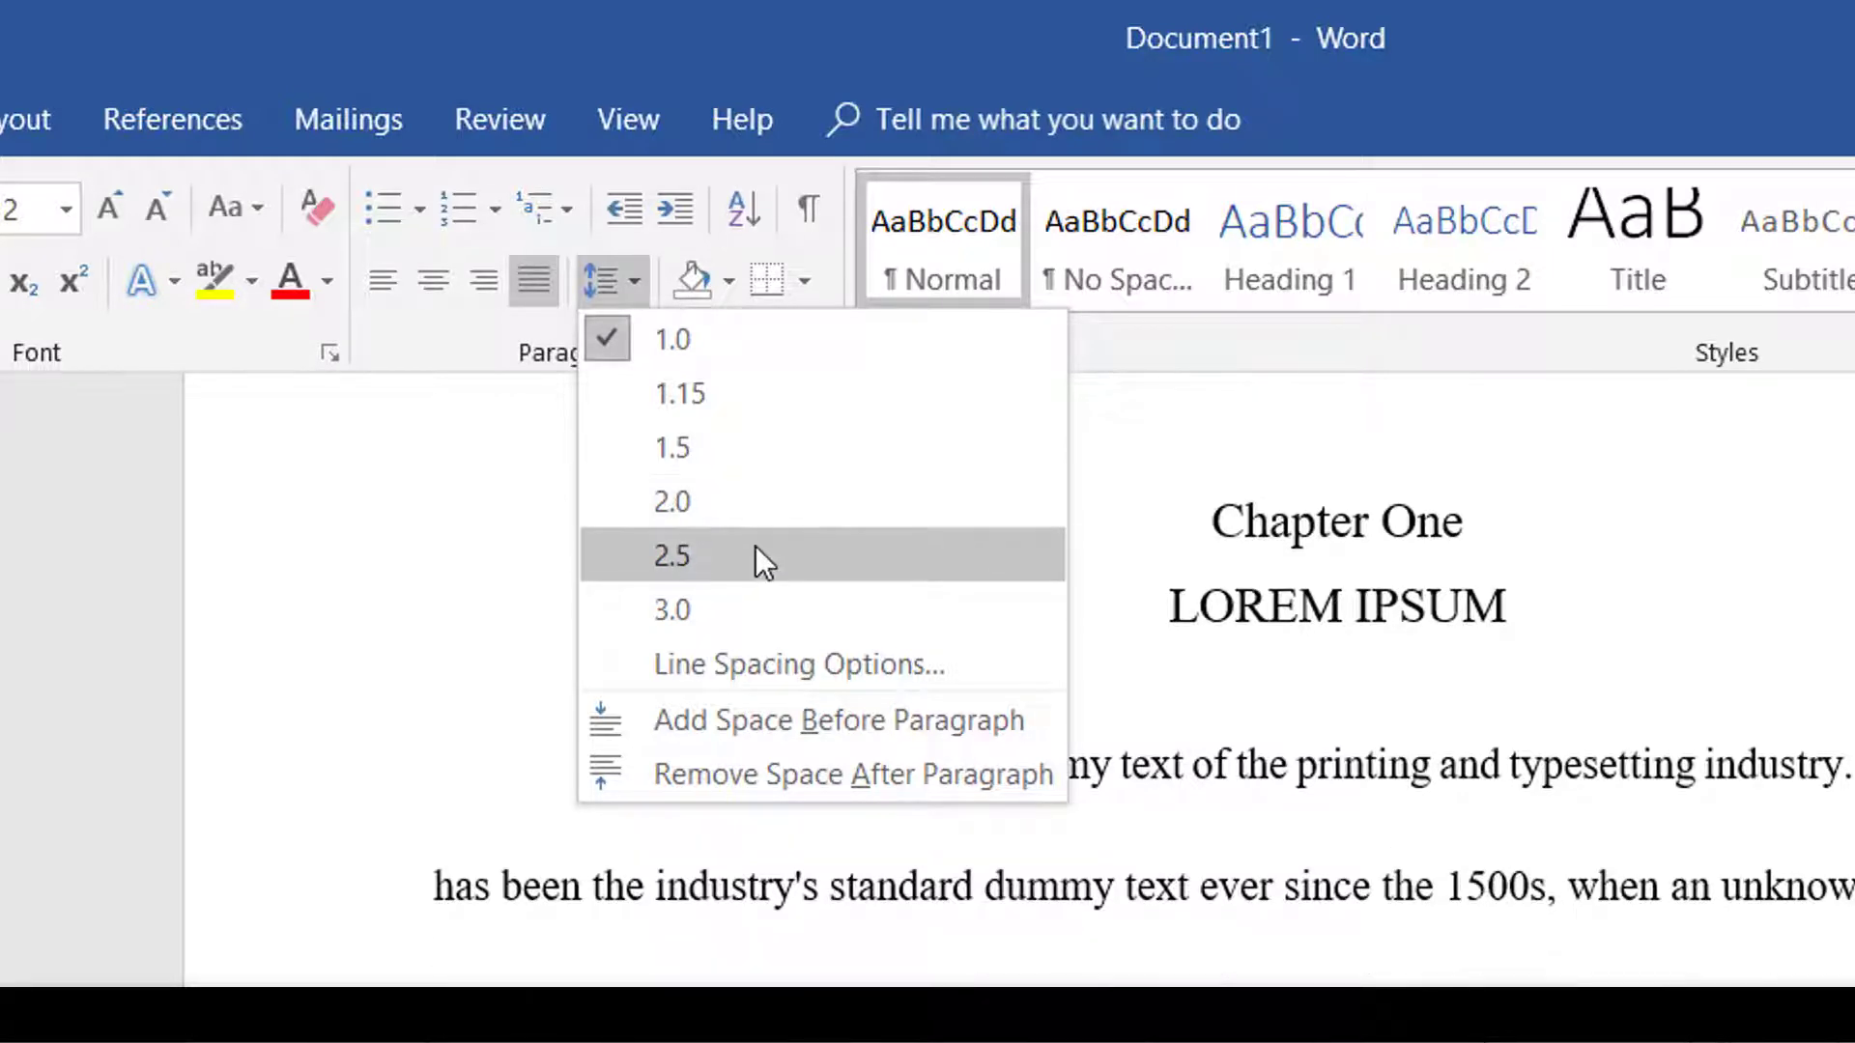
mouse_move(787, 582)
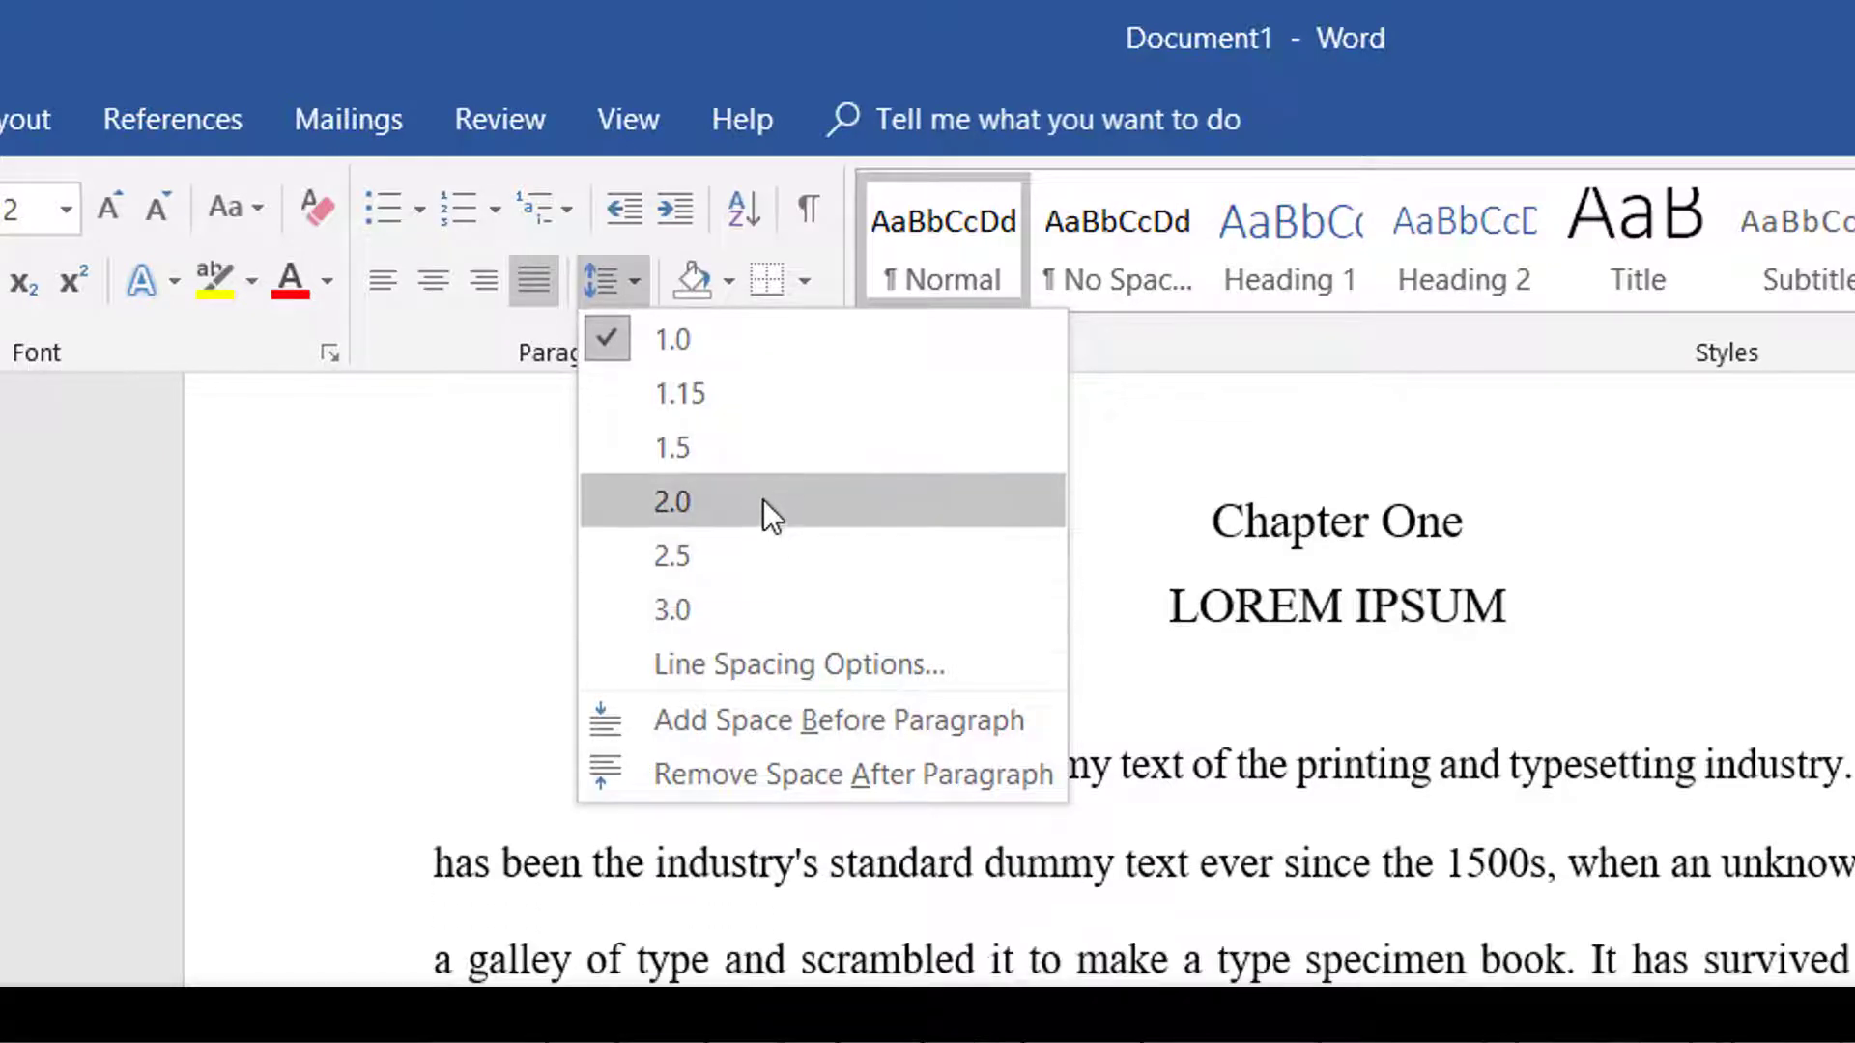
mouse_move(774, 447)
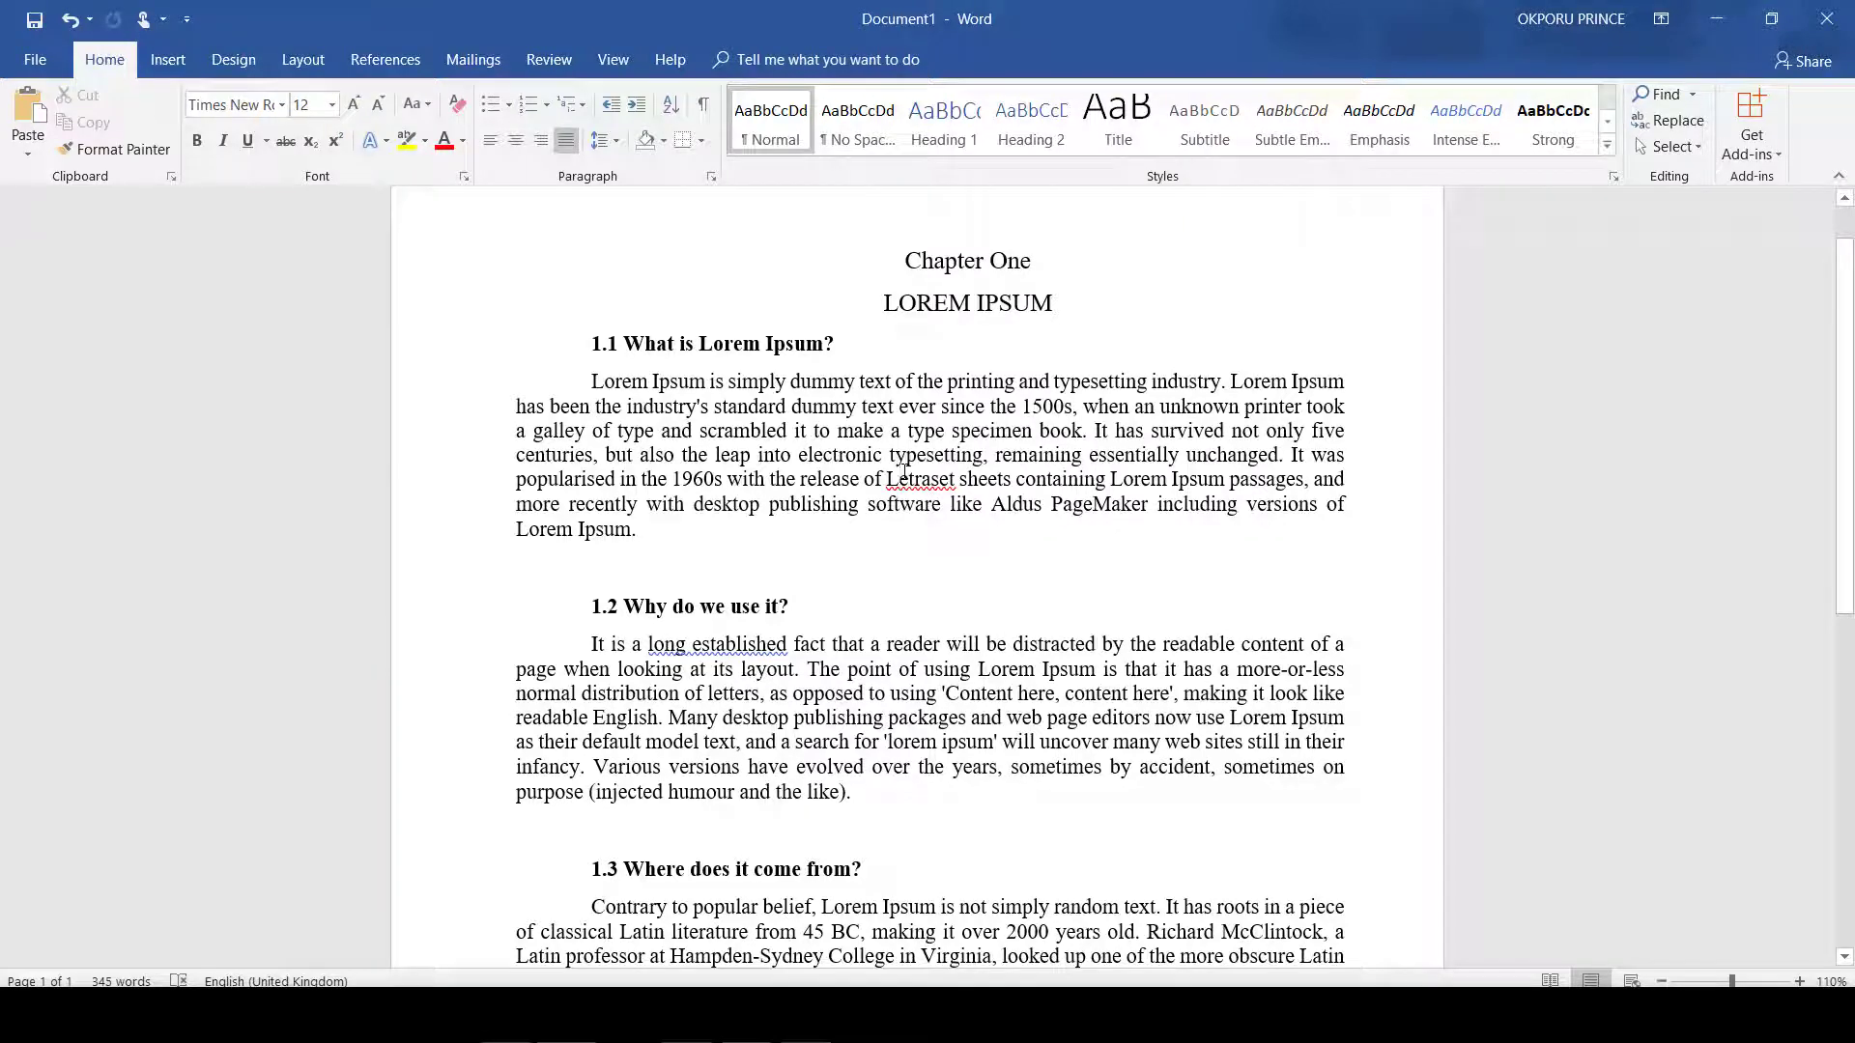
key(ctrl+a)
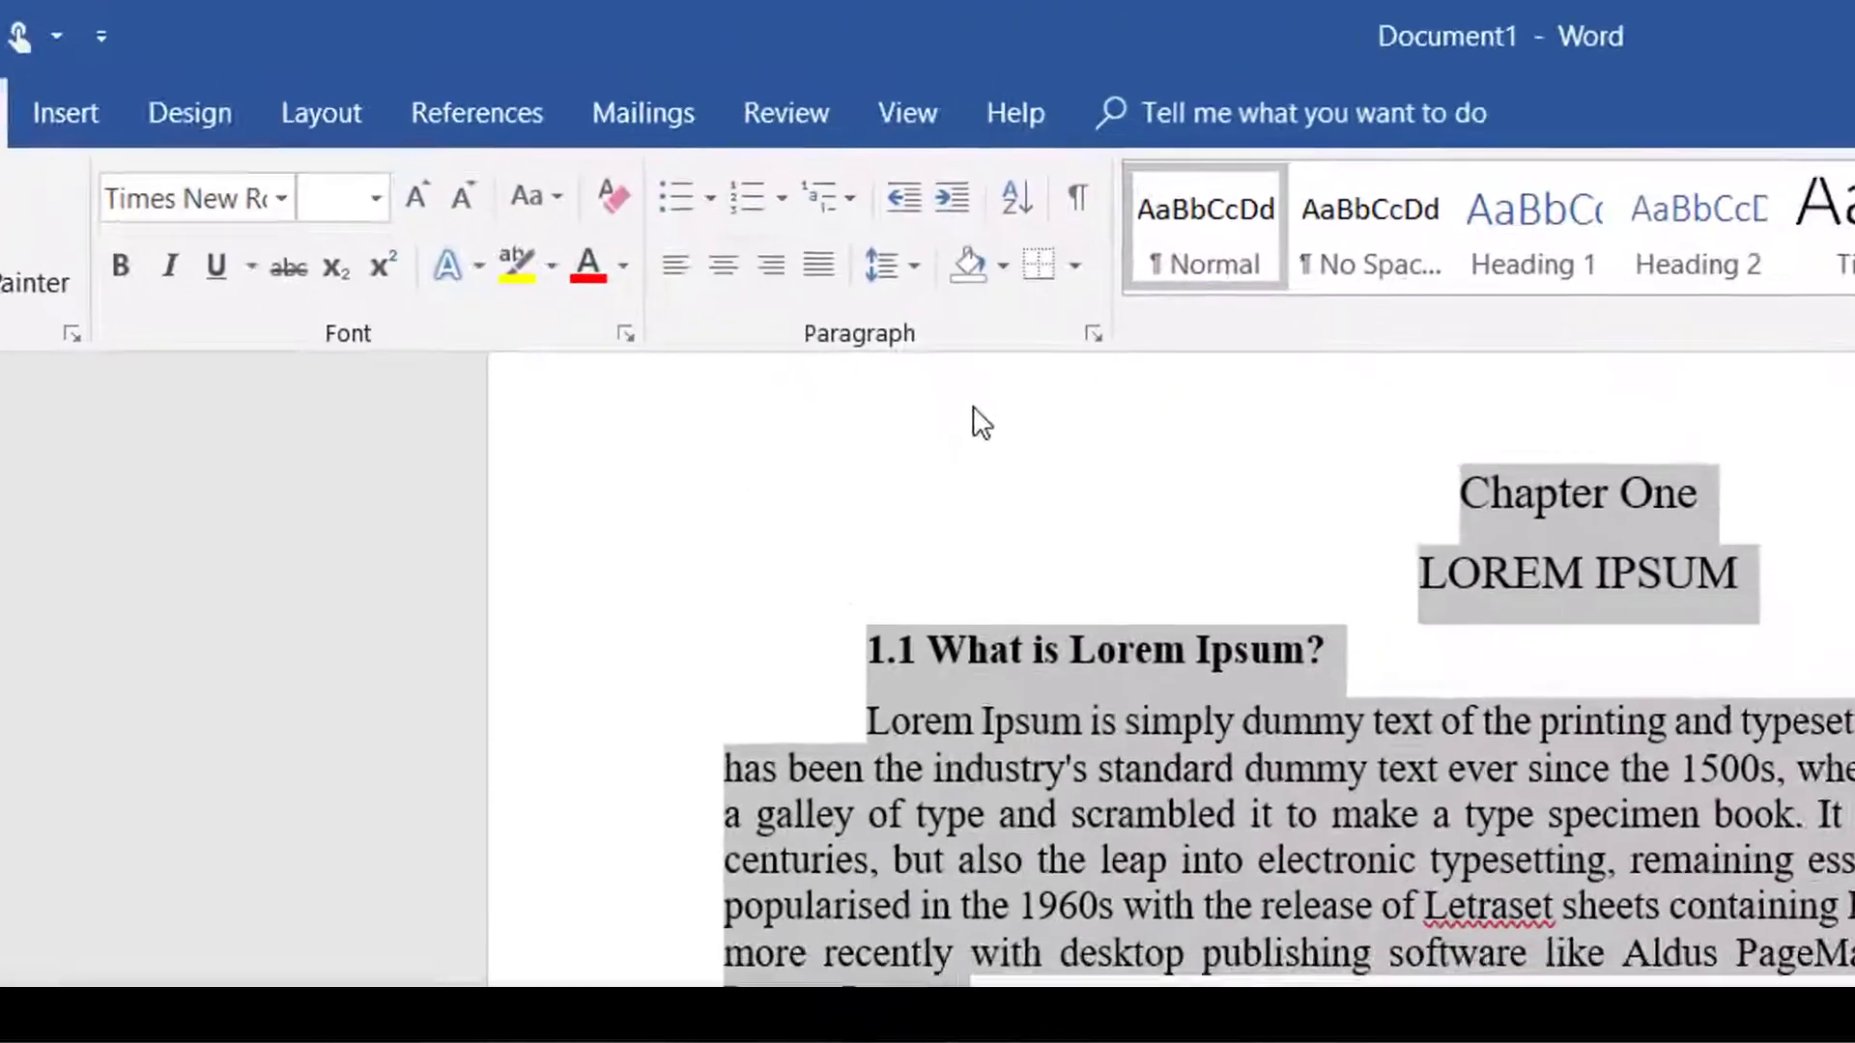
mouse_move(917, 280)
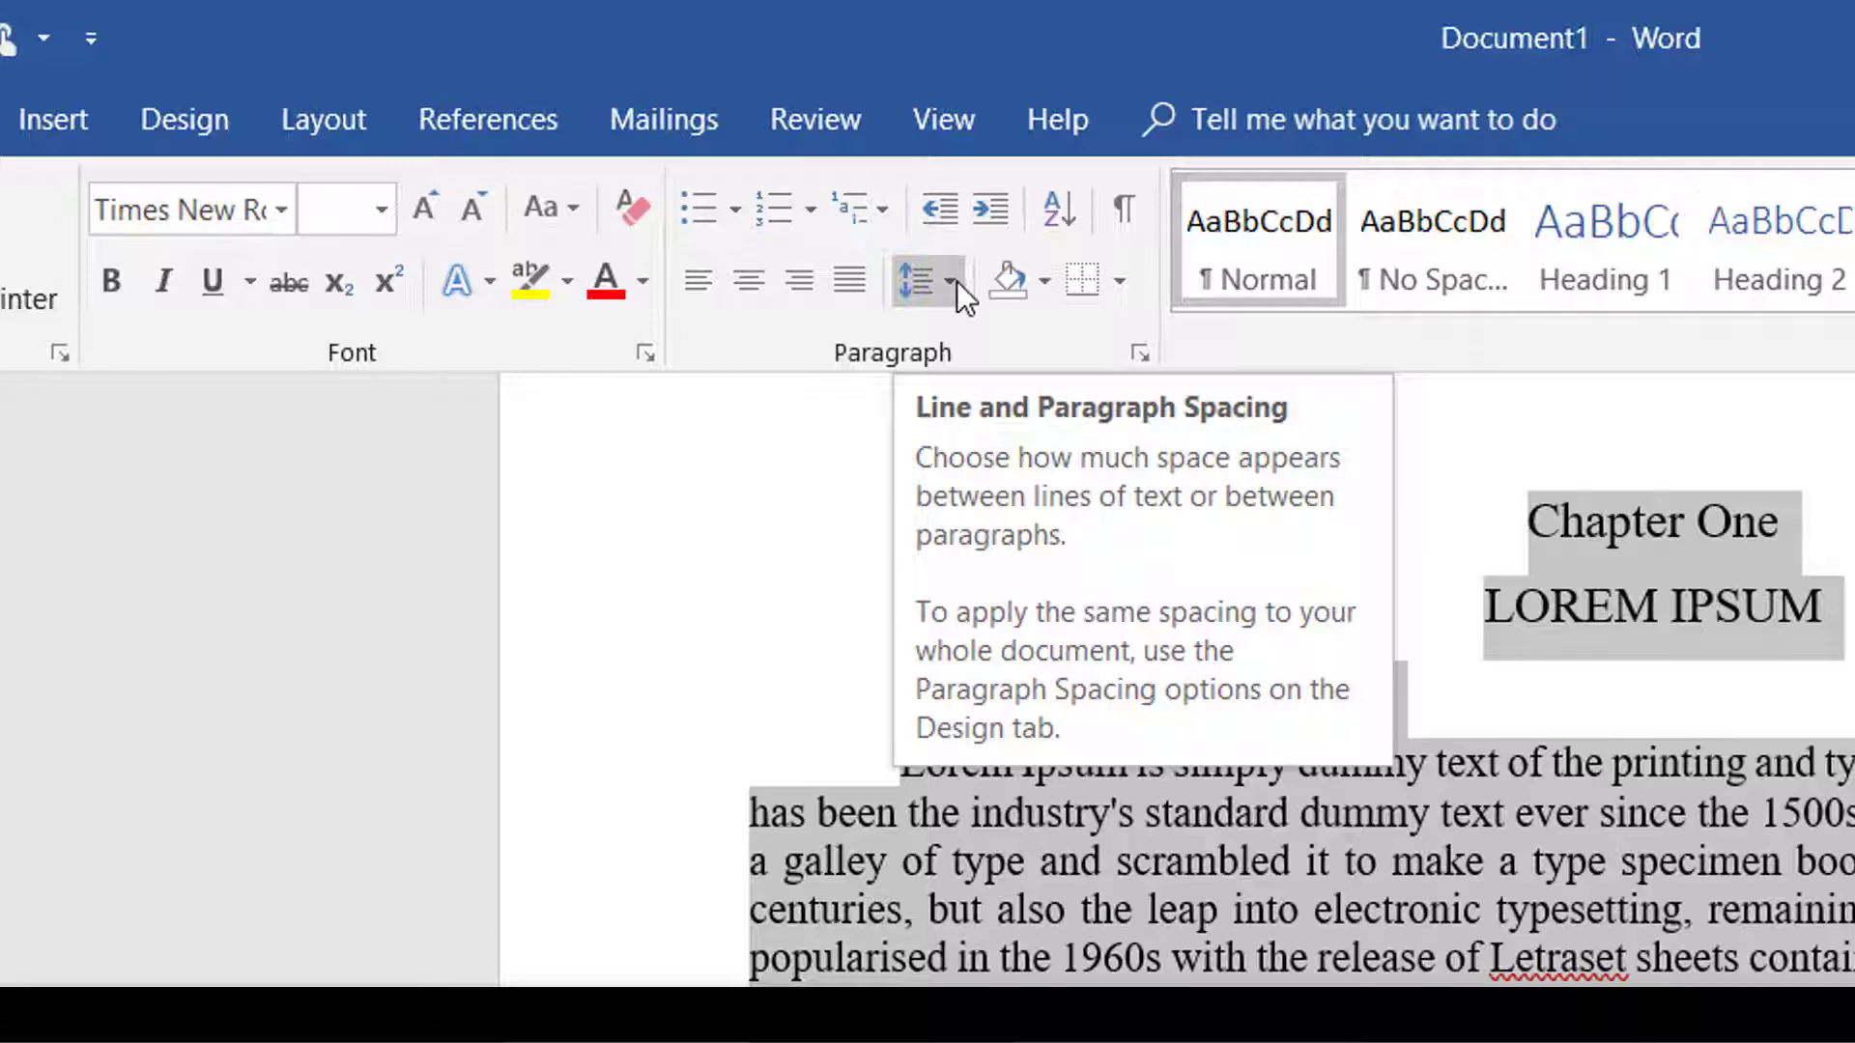
click(921, 280)
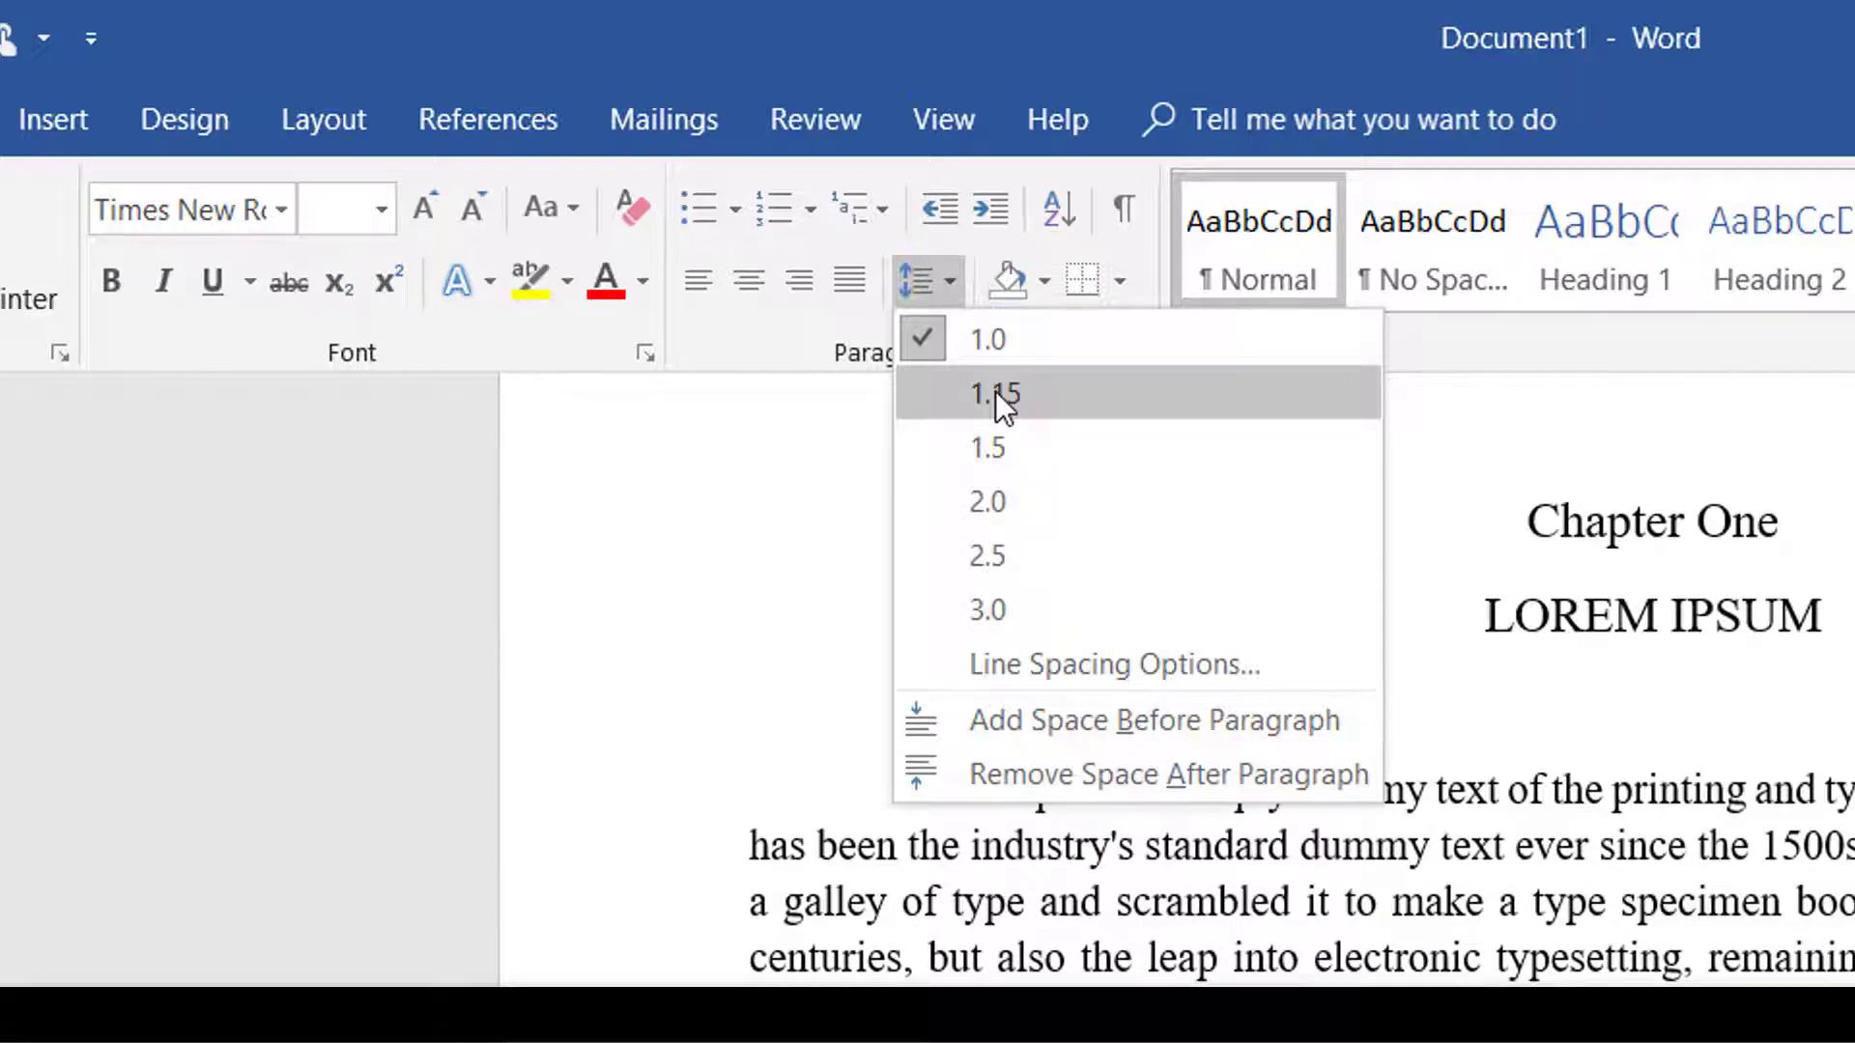
mouse_move(1020, 394)
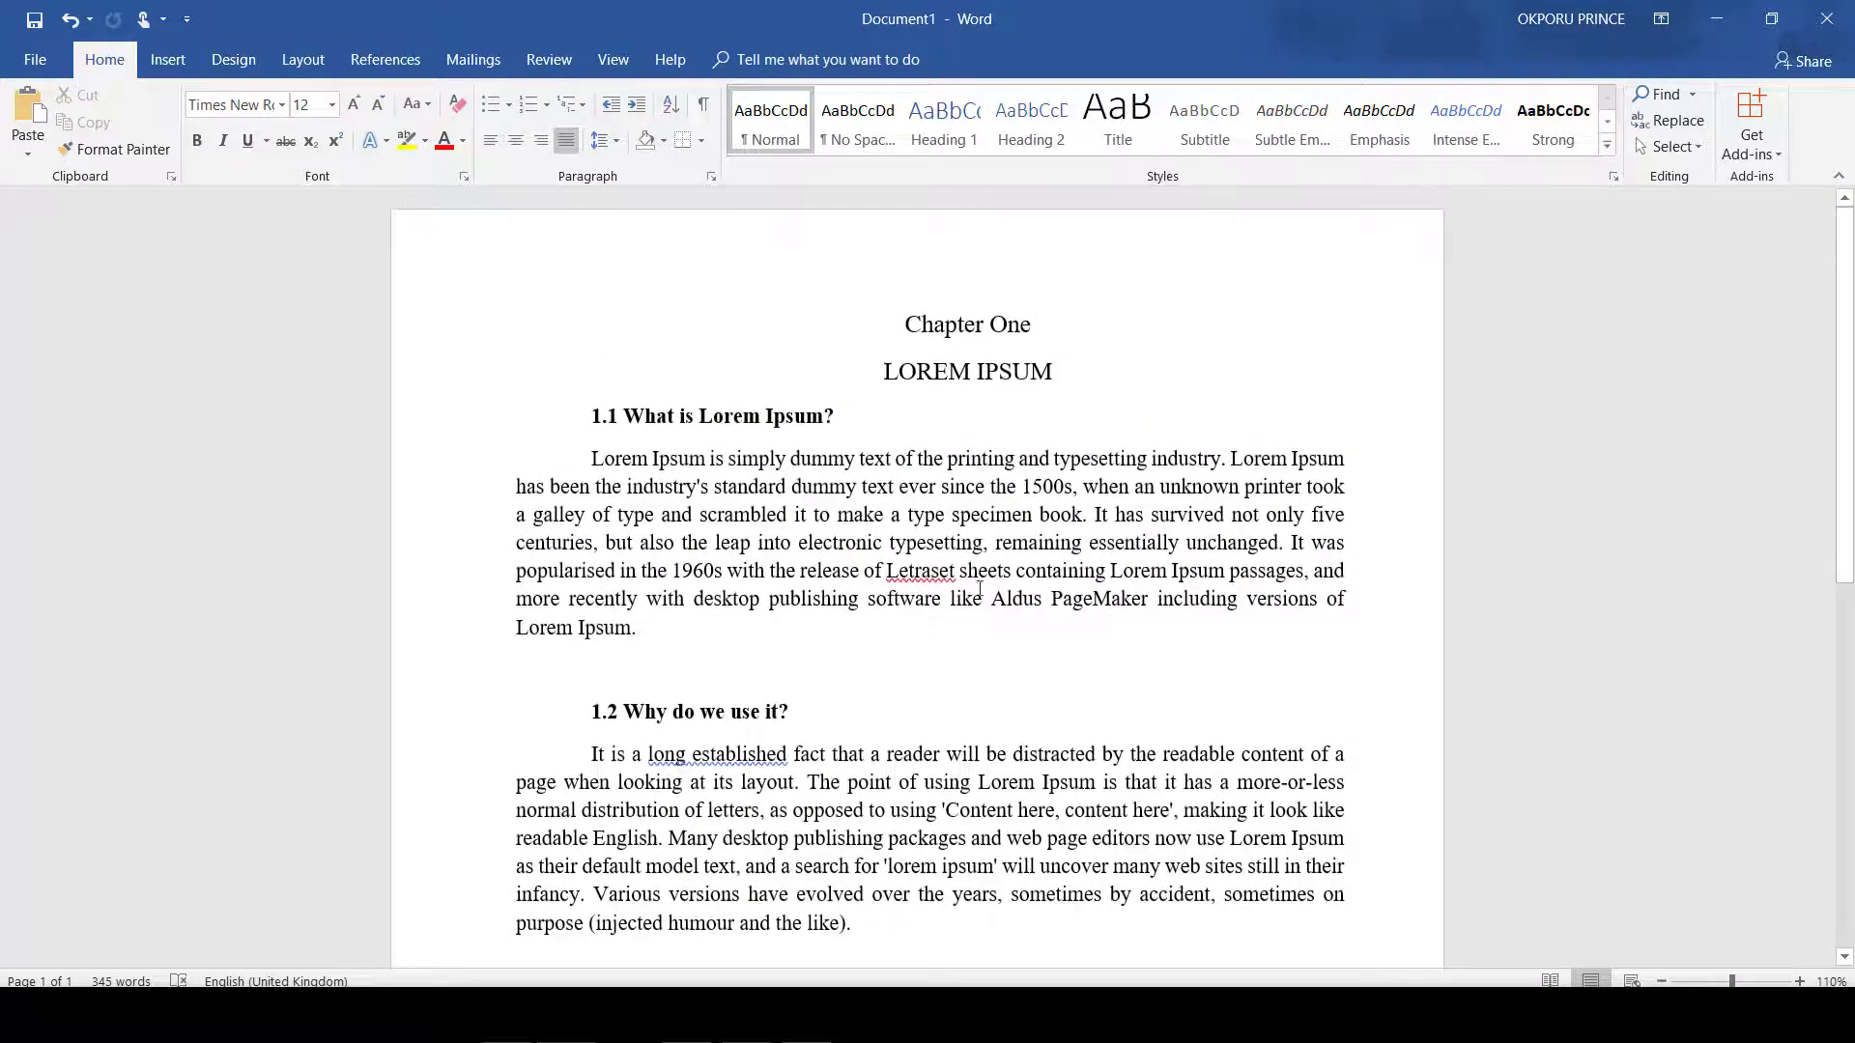
click(636, 628)
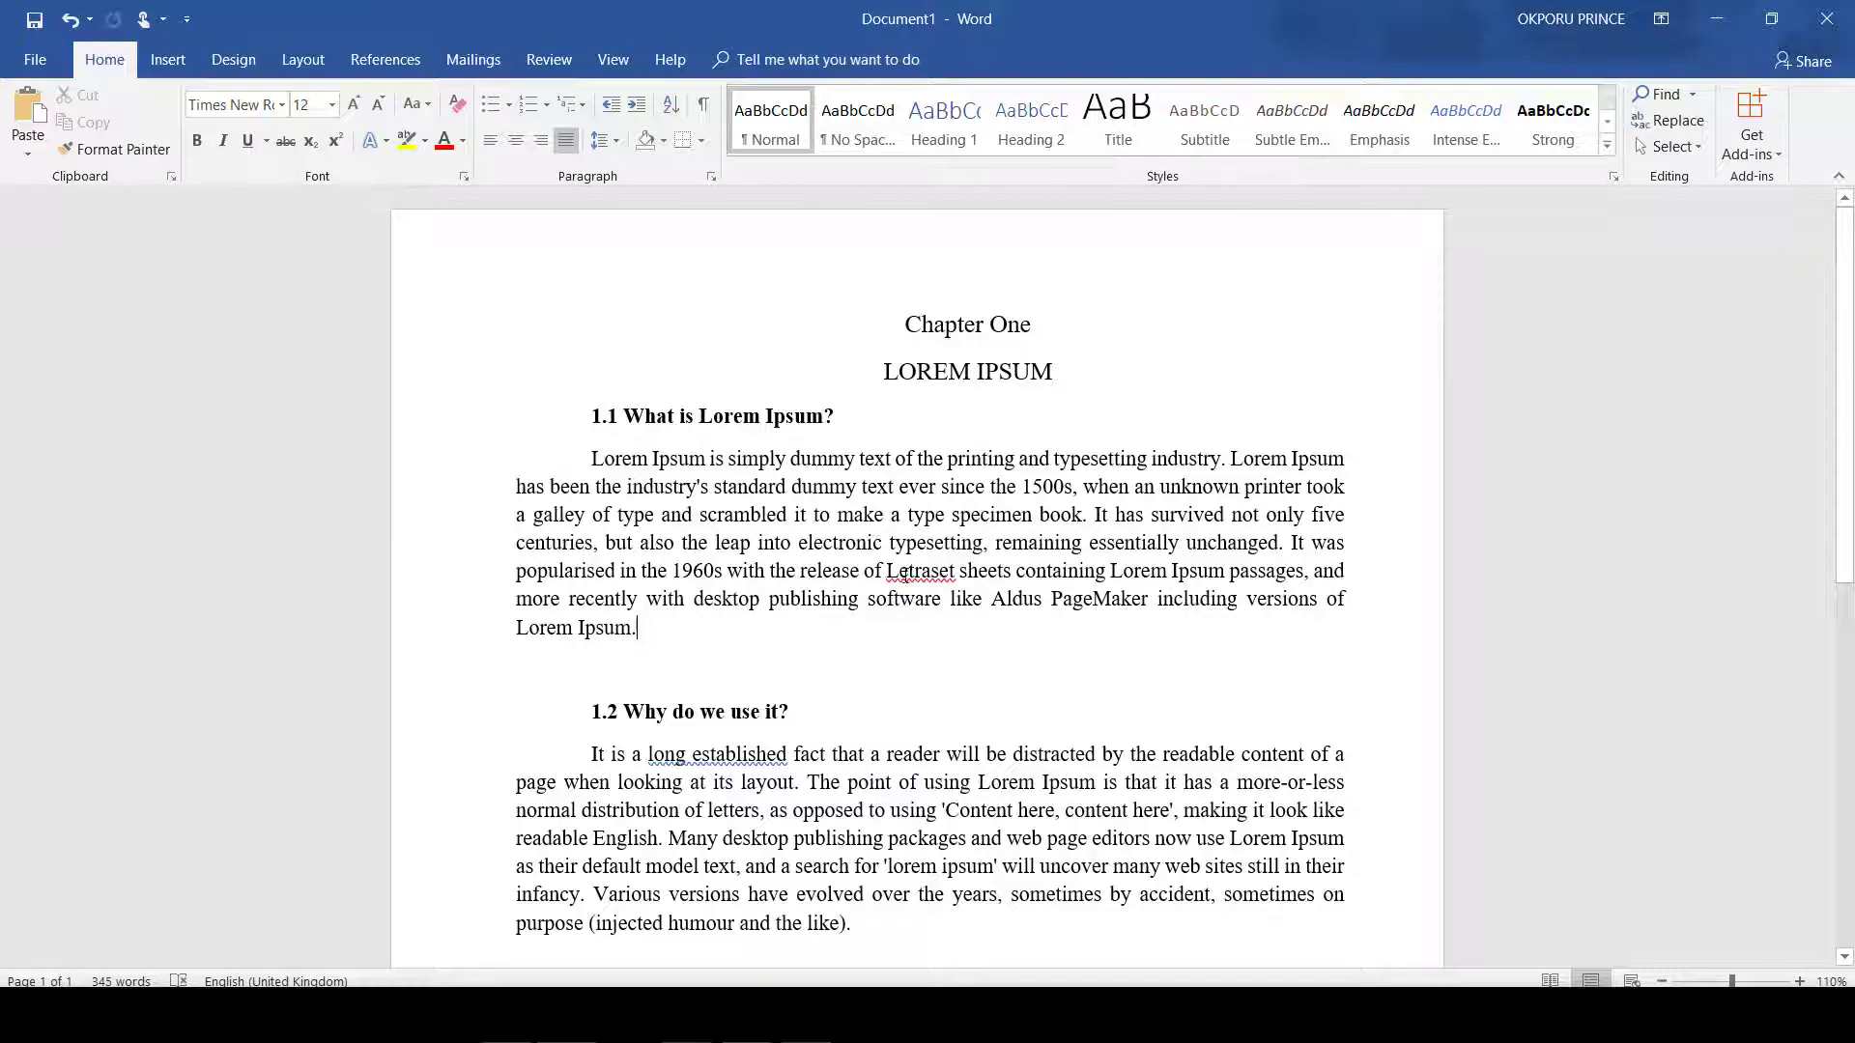
mouse_move(155, 284)
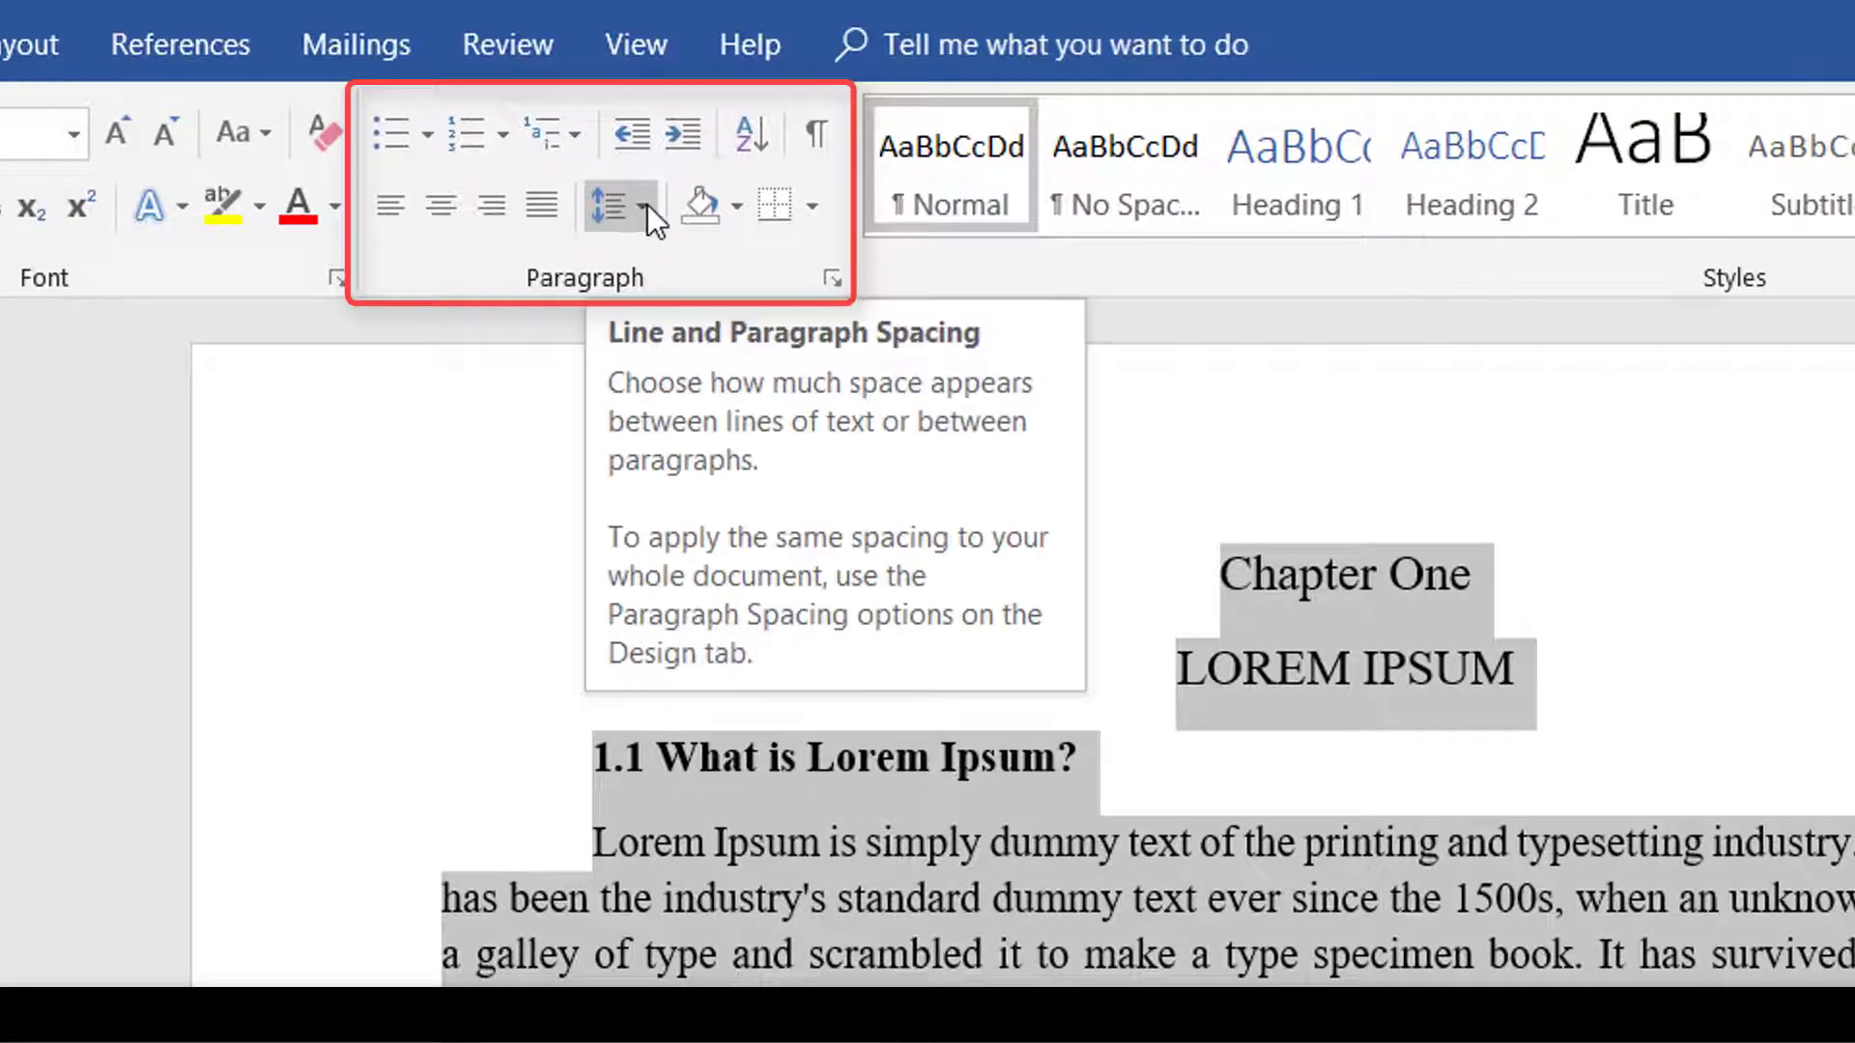
click(643, 205)
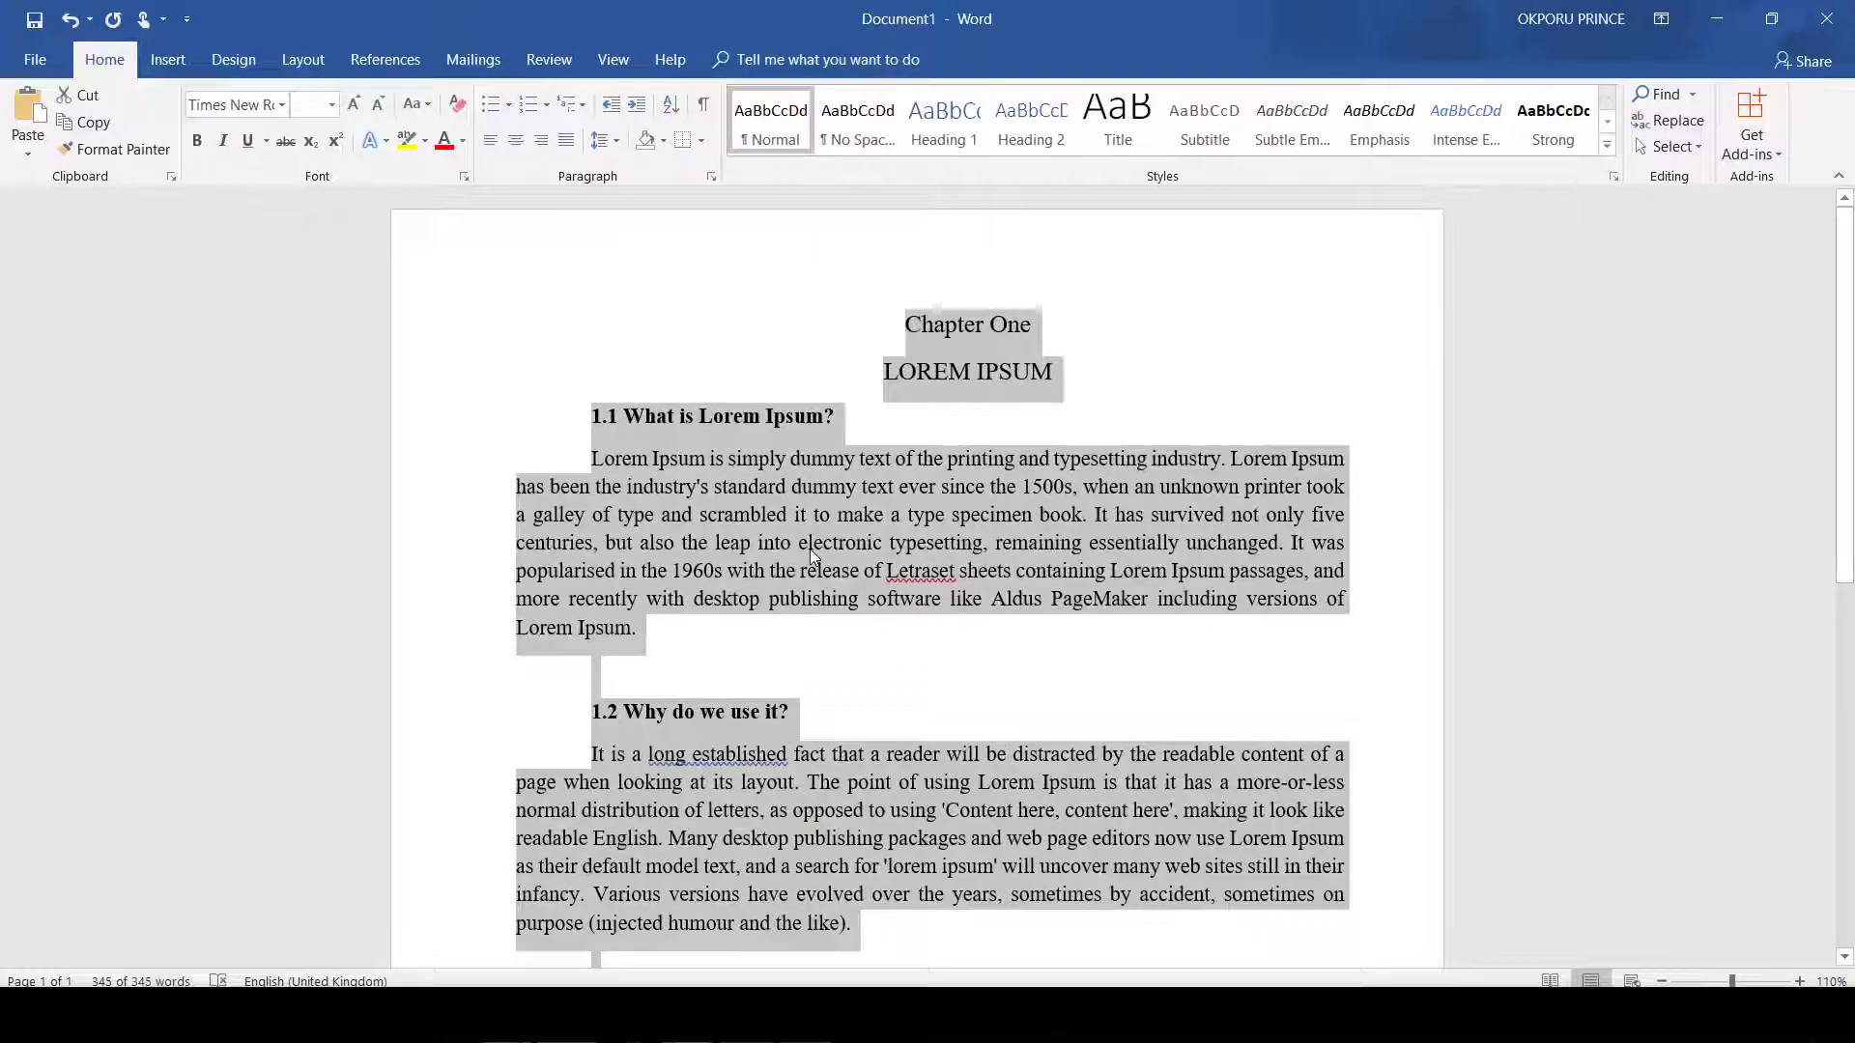
click(975, 653)
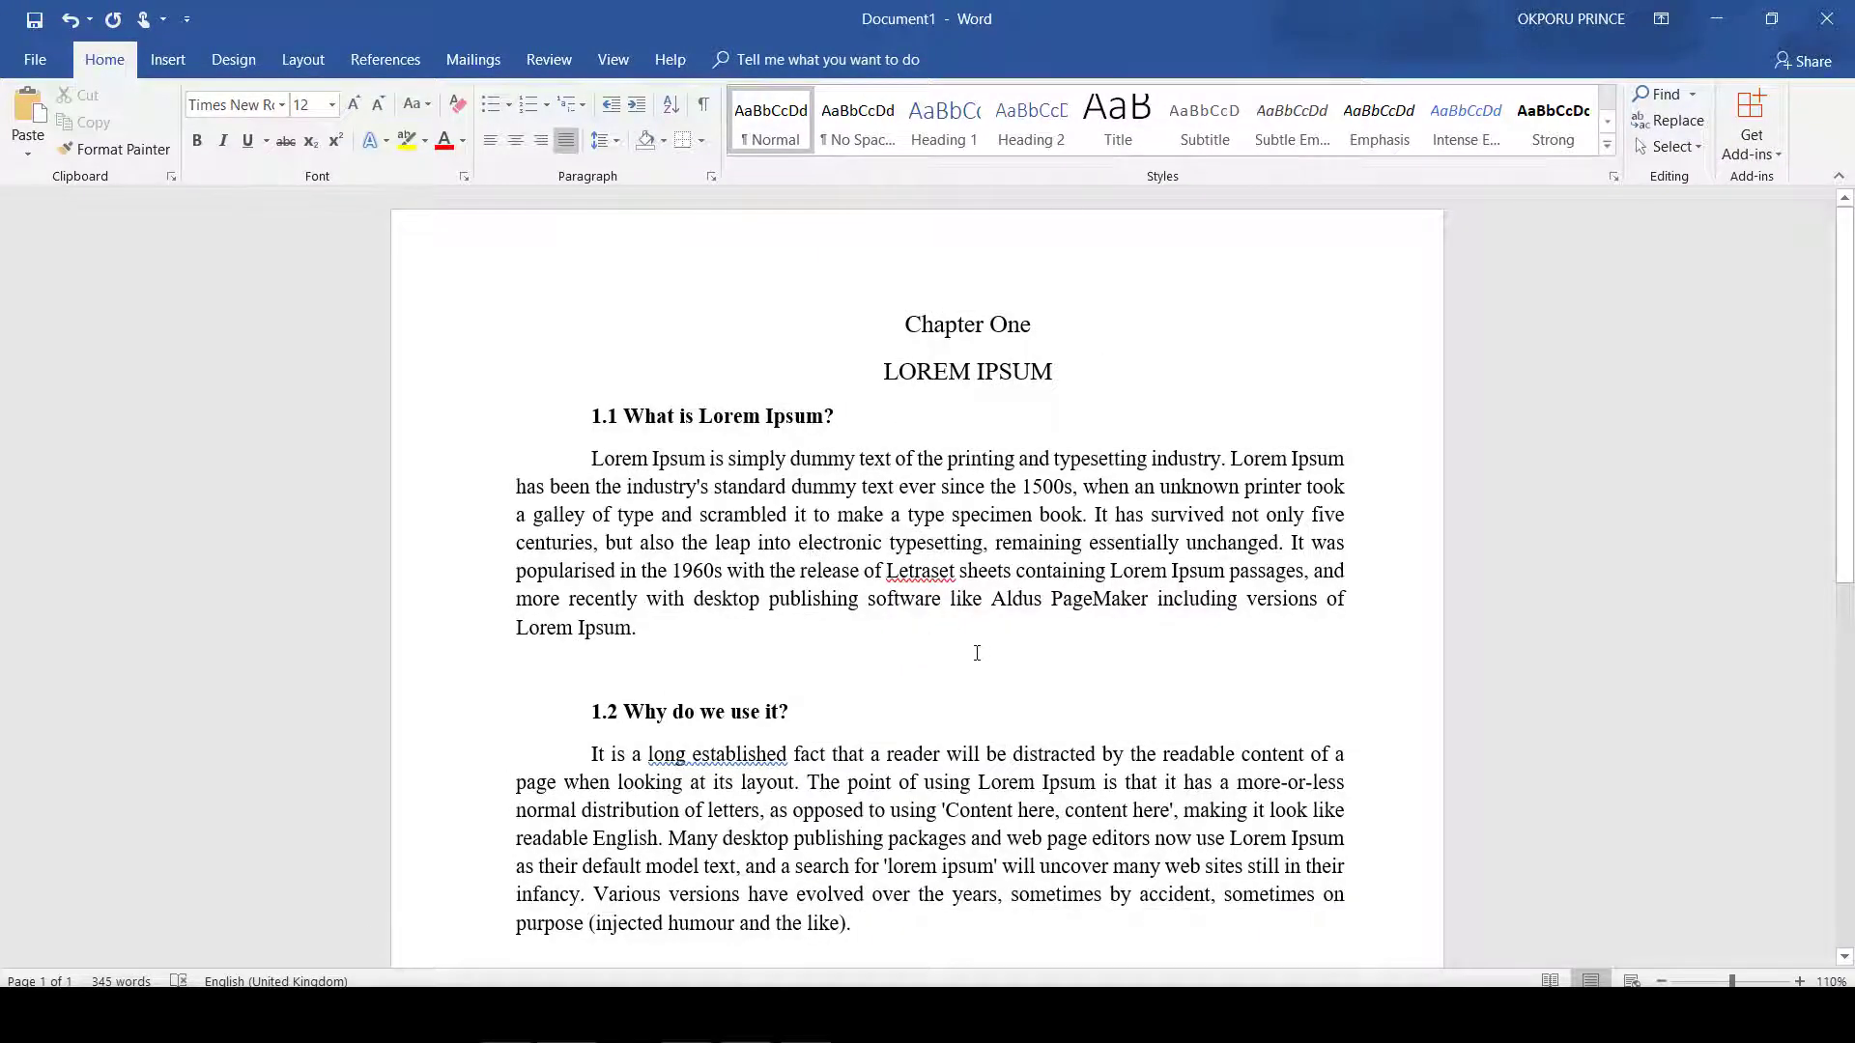